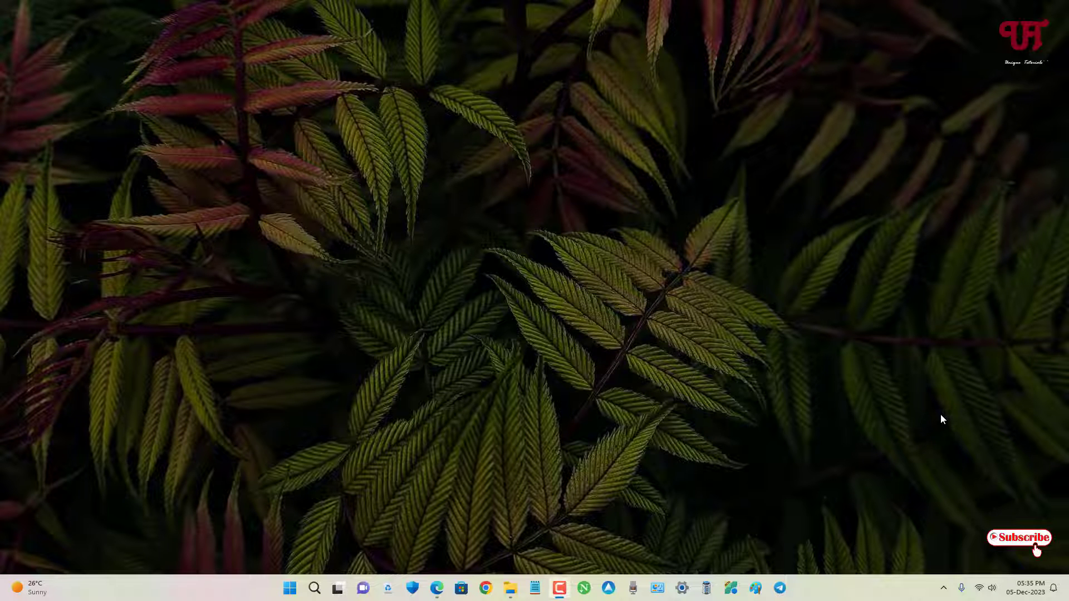
mouse_move(649, 305)
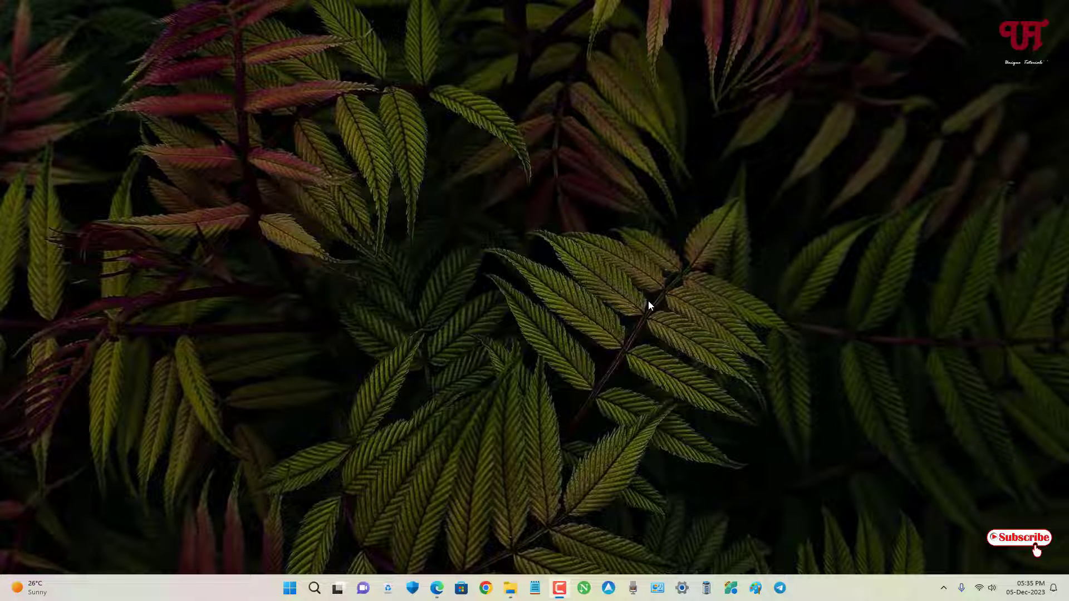
mouse_move(638, 312)
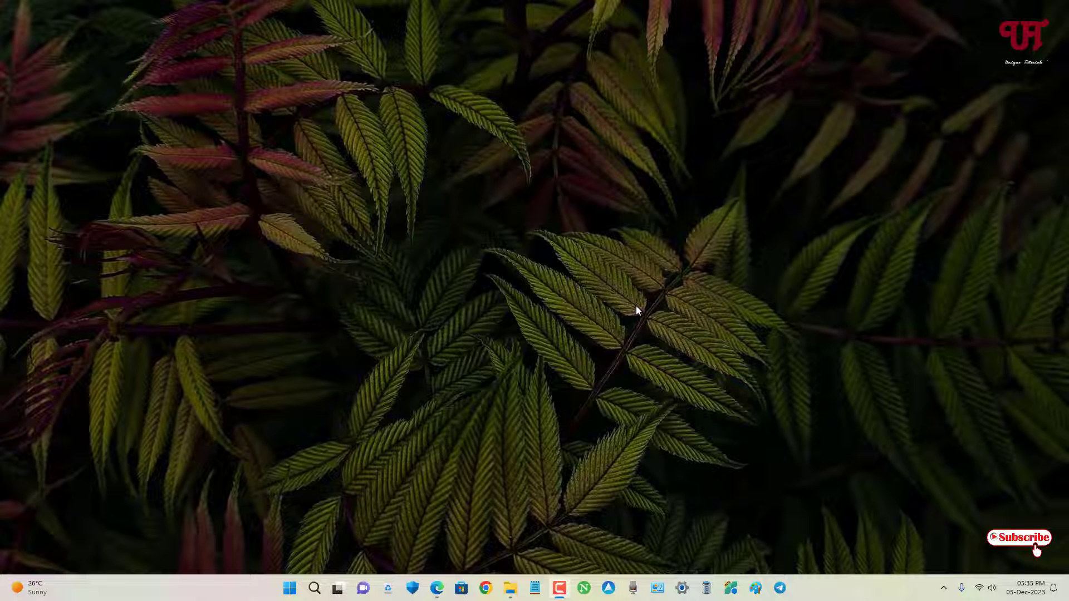
mouse_move(629, 316)
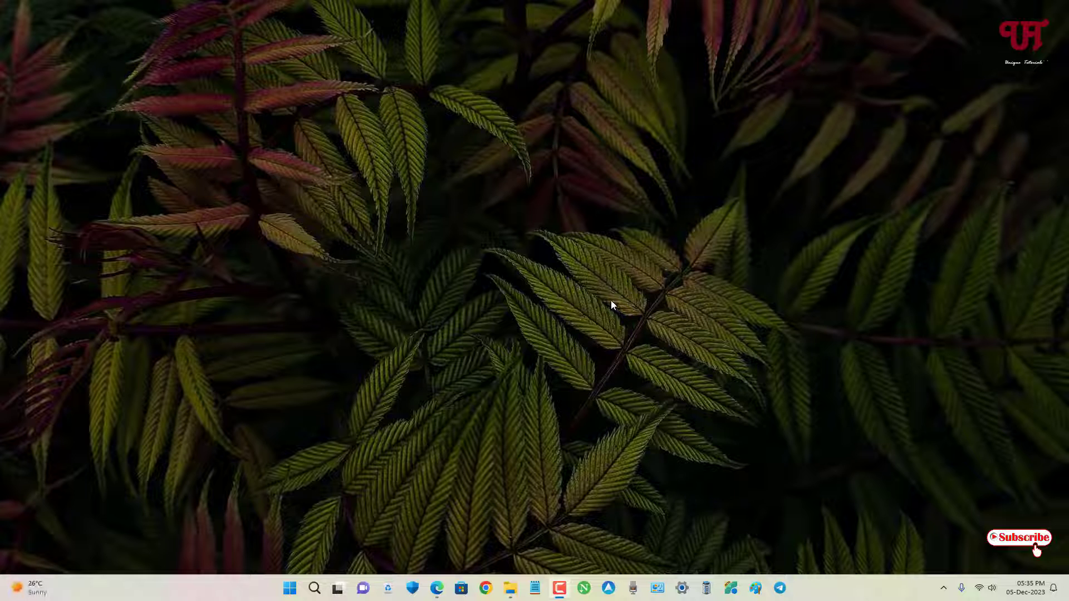
mouse_move(591, 299)
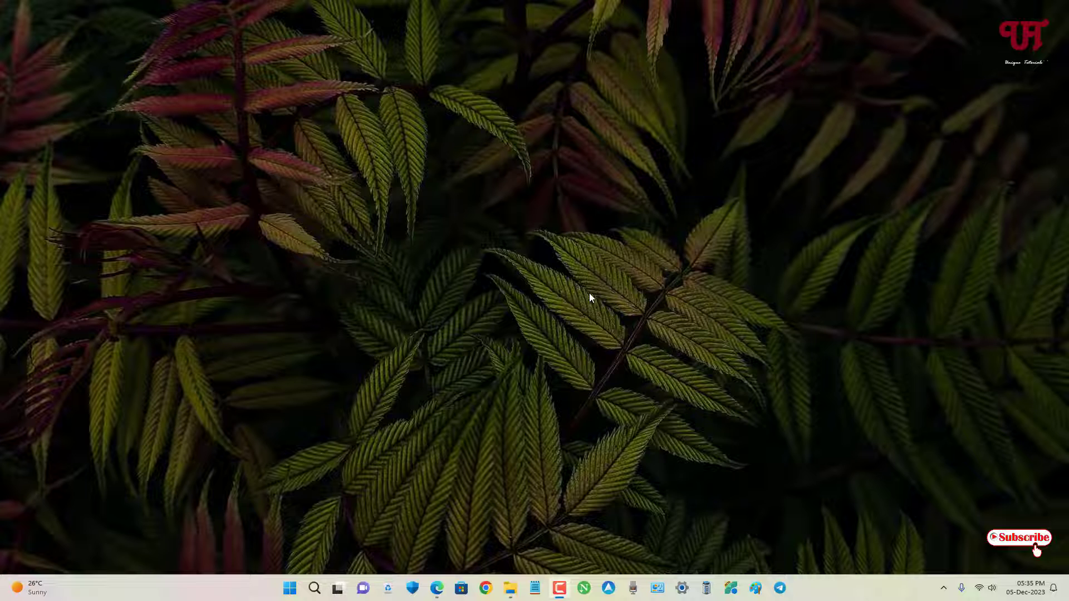
mouse_move(539, 377)
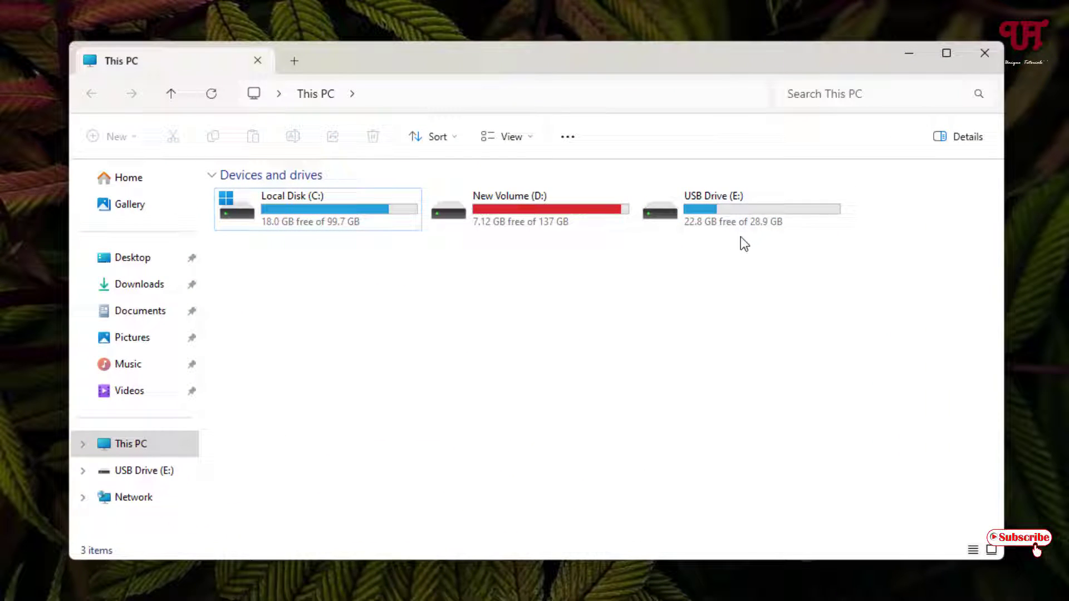
mouse_move(845, 268)
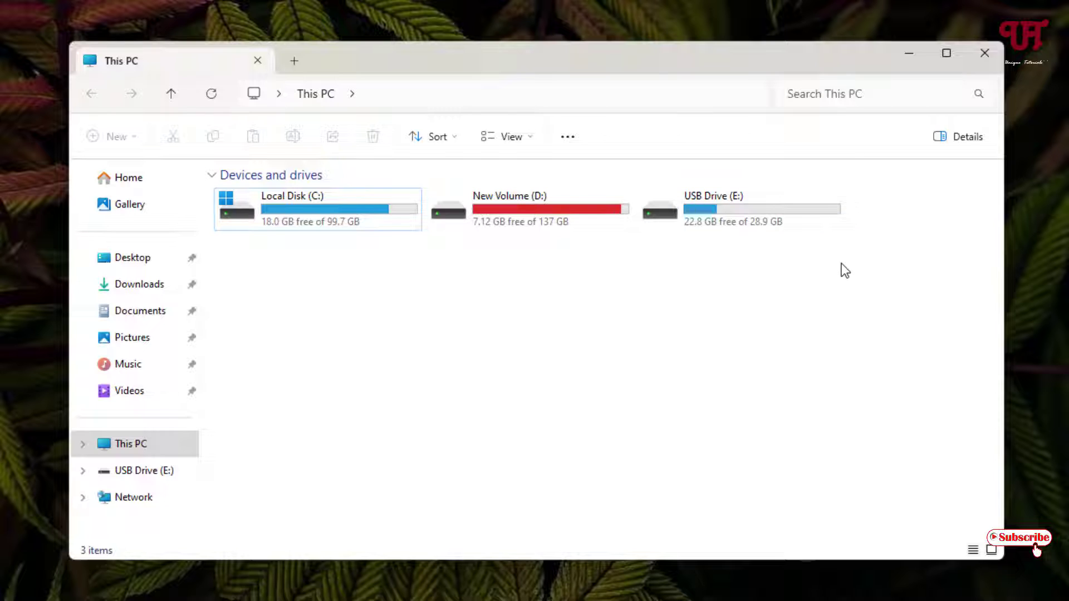
mouse_move(827, 244)
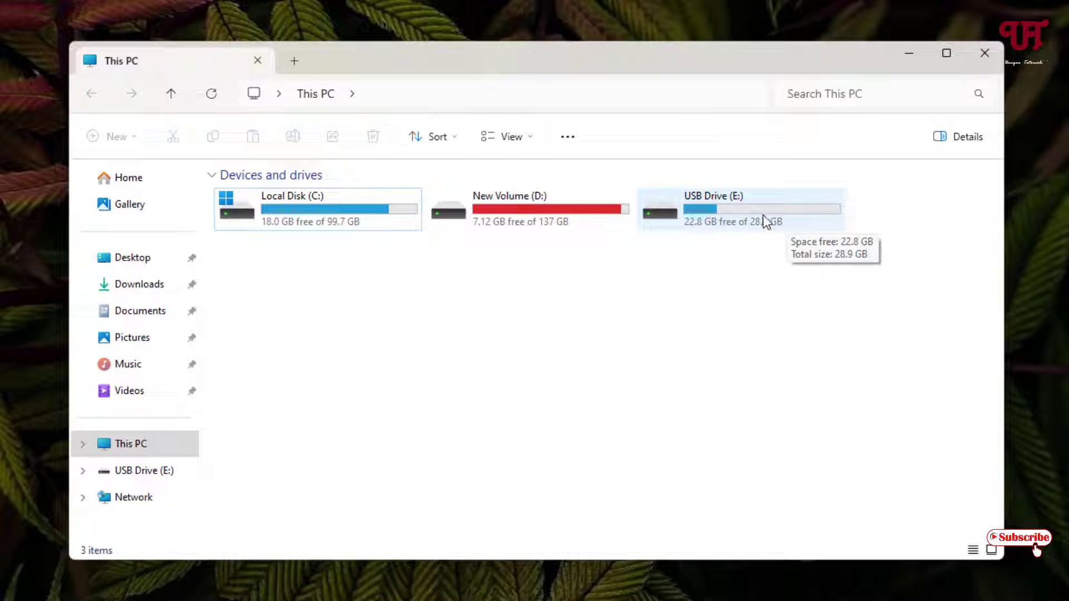
mouse_move(757, 270)
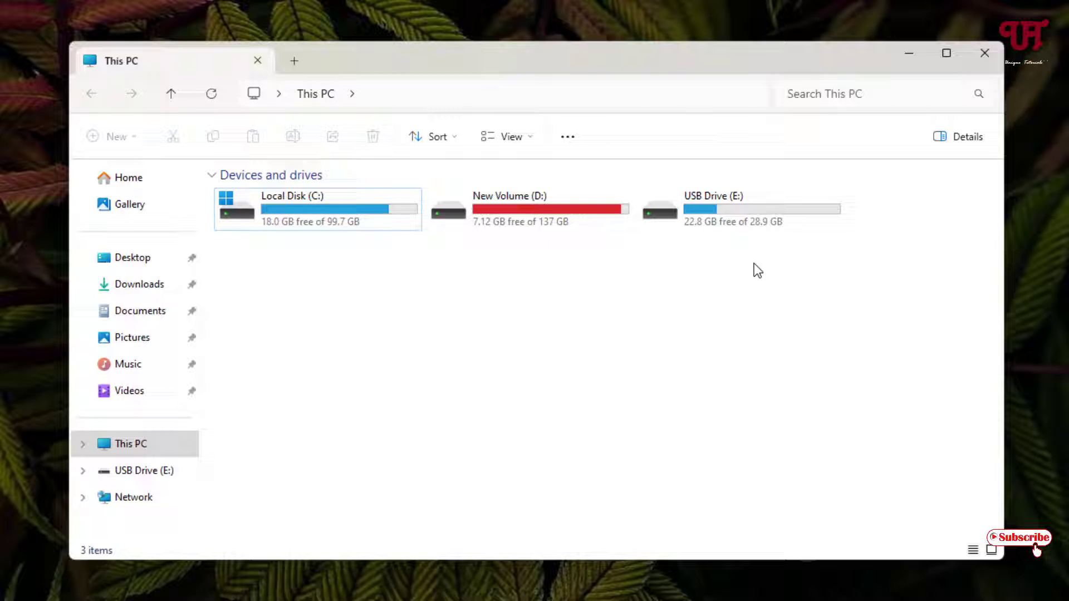
mouse_move(993, 55)
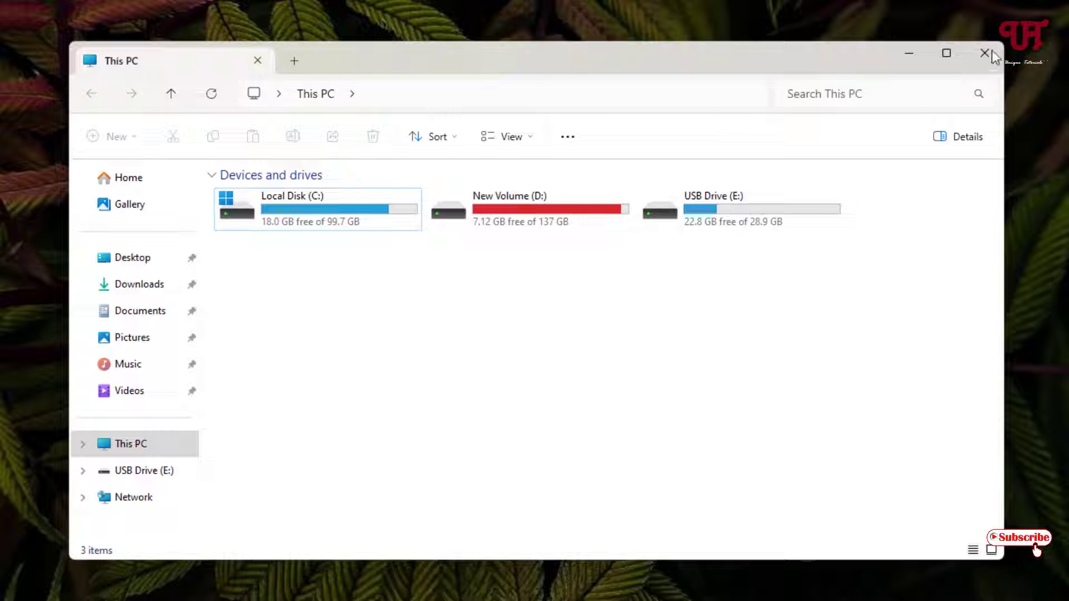
Close the This PC window after reviewing the USB drive's 28.9 GB size
left_click(985, 53)
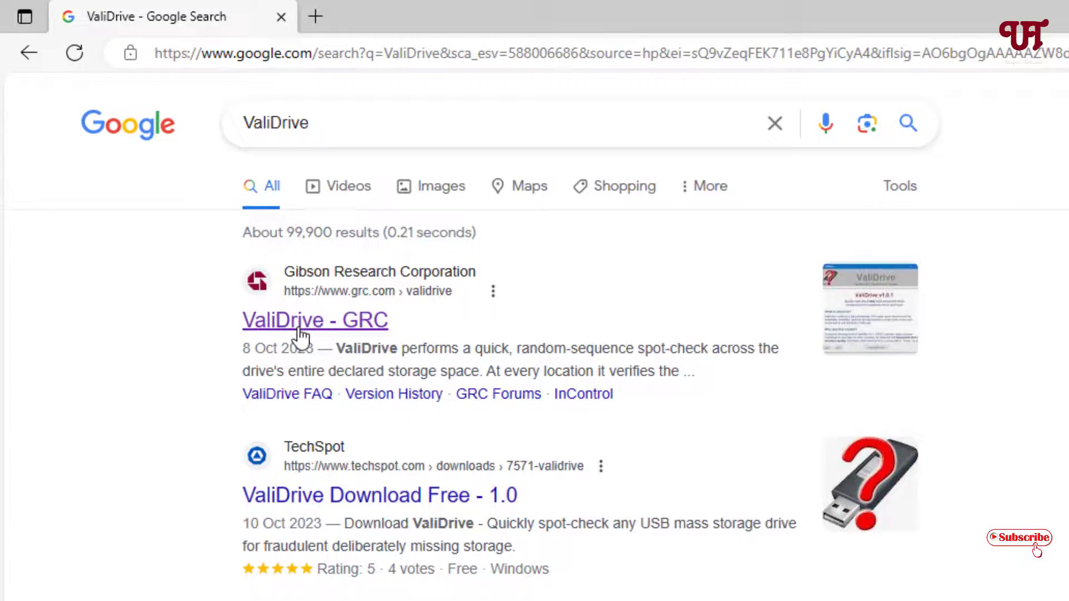
Download ValiDrive from the GRC page and launch the downloaded ValiDrive.exe
left_click(315, 321)
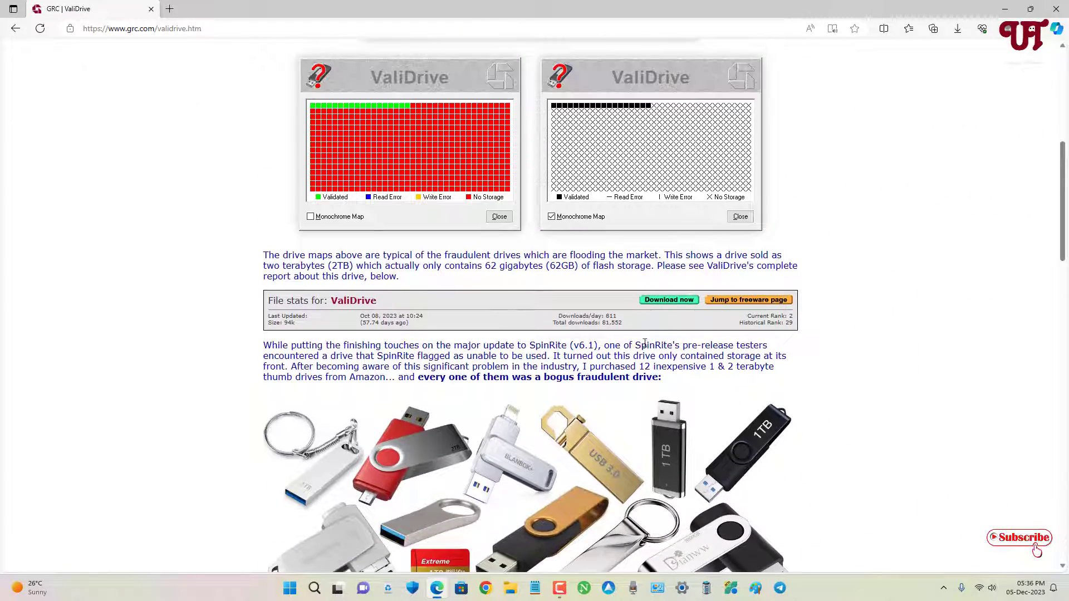
left_click(667, 300)
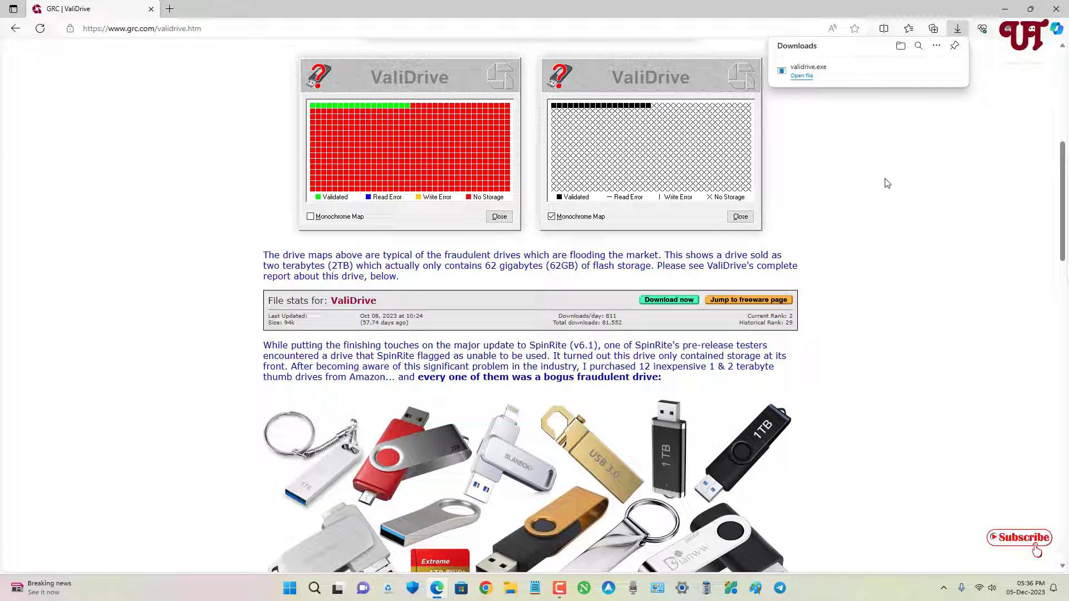
left_click(918, 71)
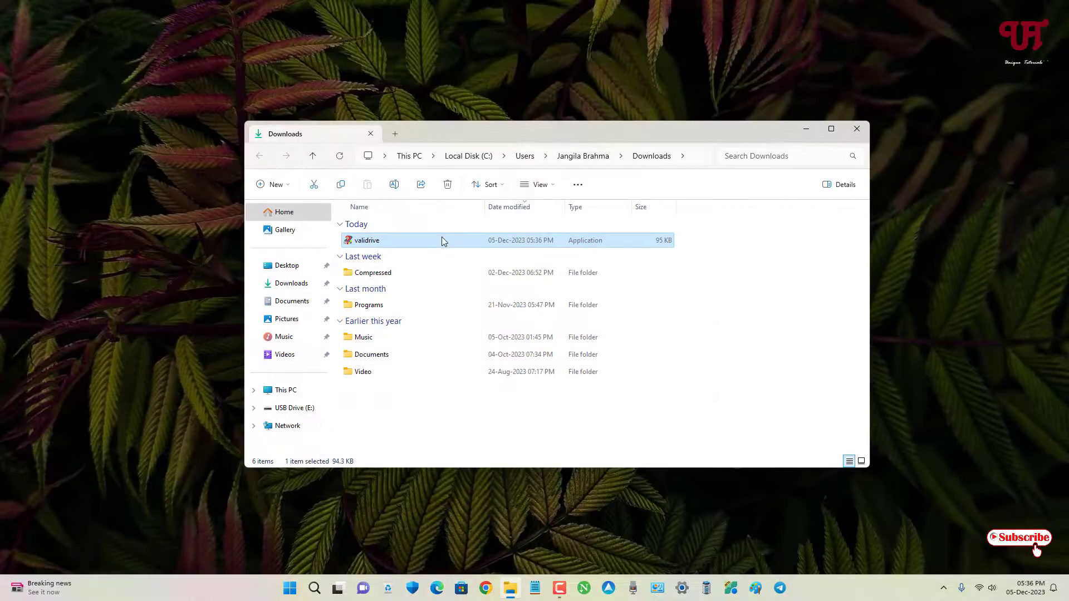
double_click(366, 241)
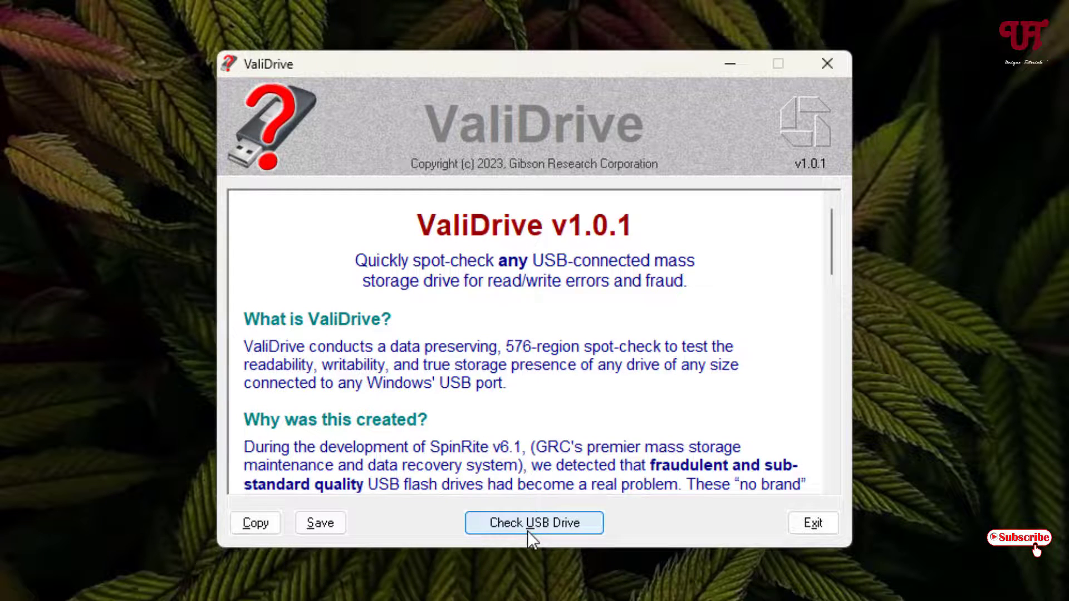
Begin a USB drive check so ValiDrive prompts to reinsert drive E:
left_click(533, 523)
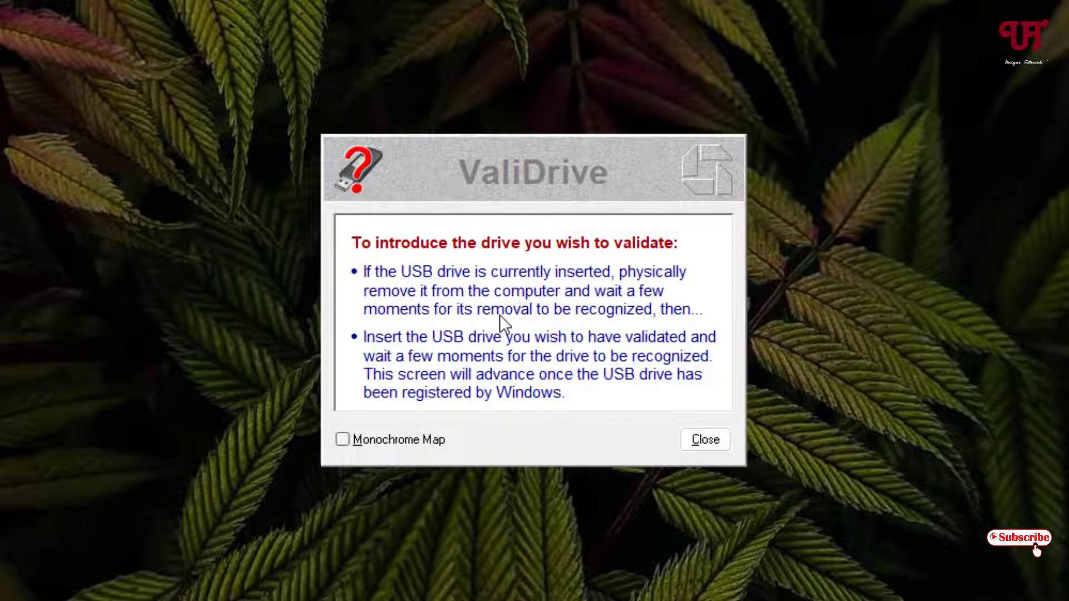
mouse_move(542, 346)
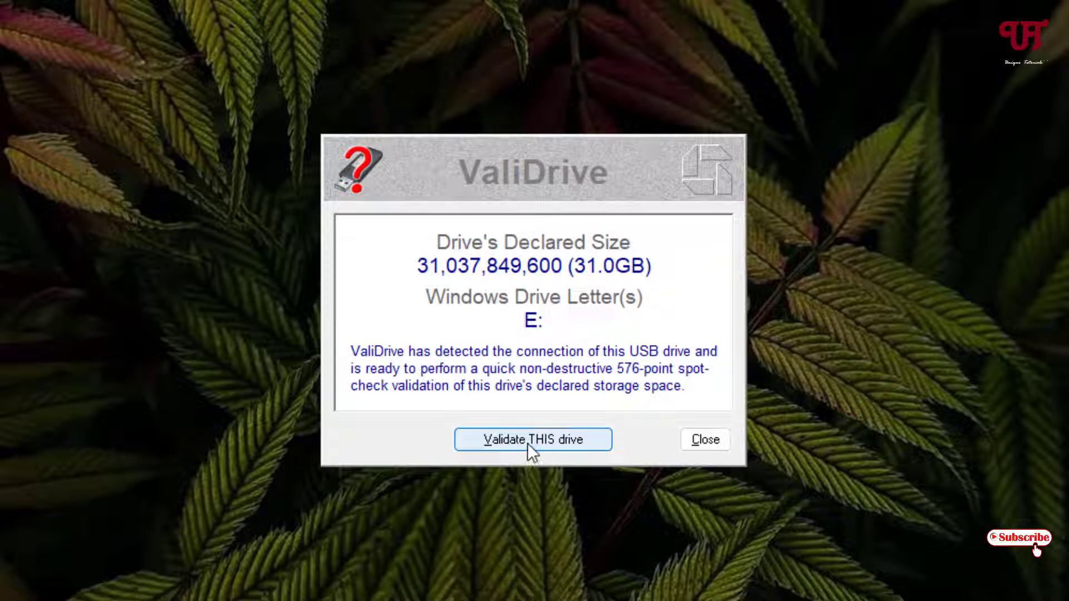
Validate the detected 31.0 GB drive E: with ValiDrive's spot-check
left_click(533, 439)
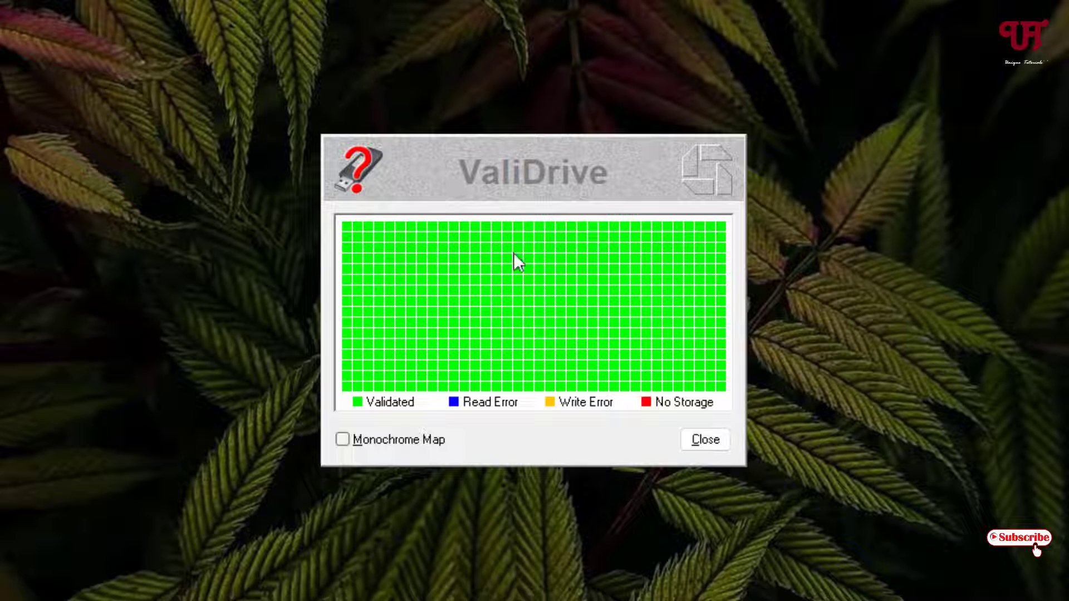
mouse_move(713, 378)
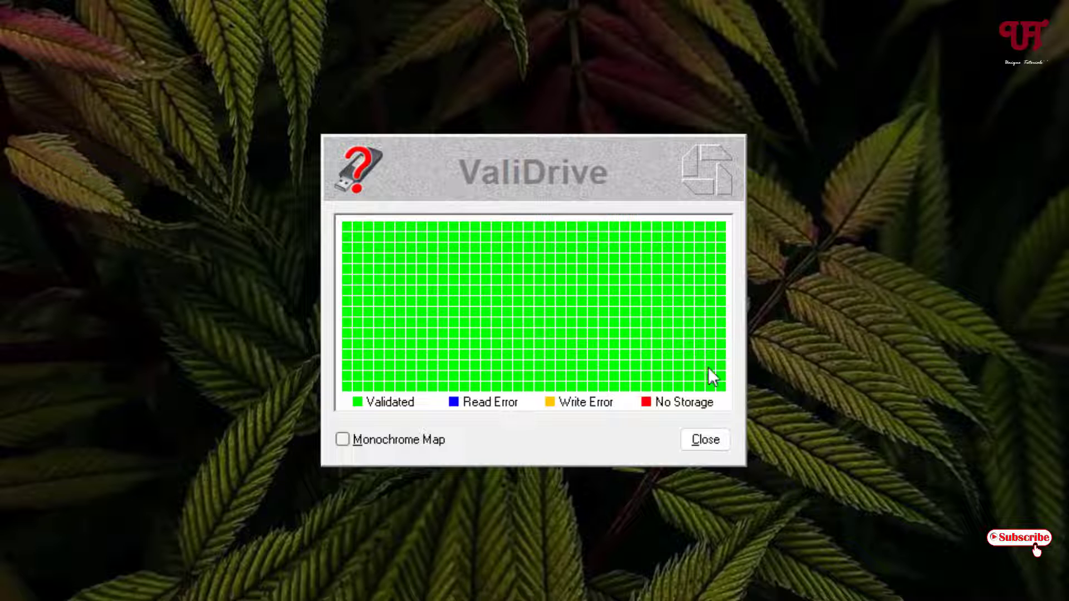
mouse_move(385, 426)
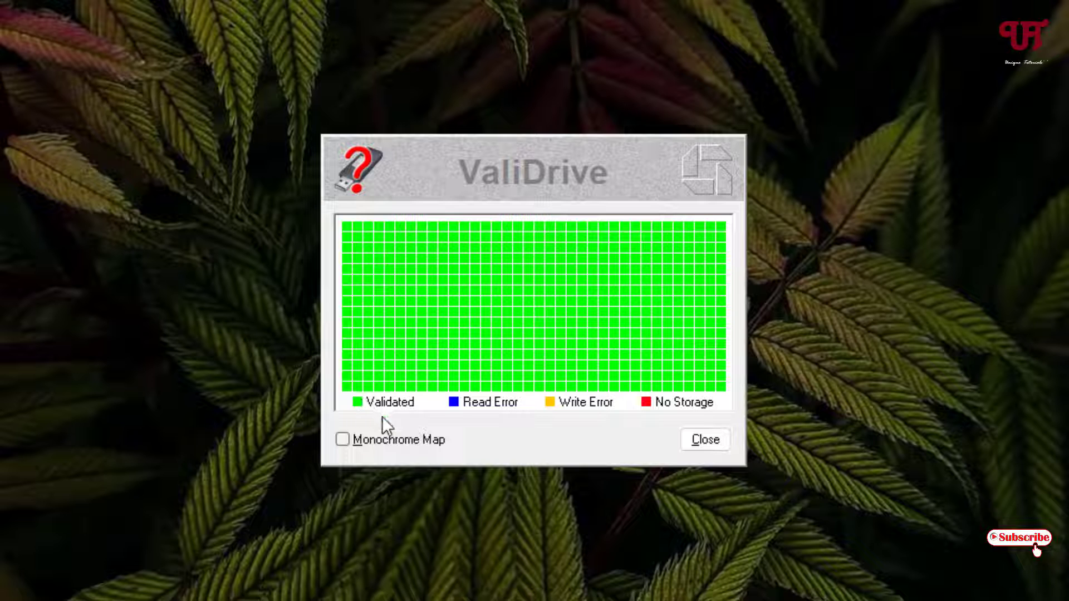
mouse_move(490, 423)
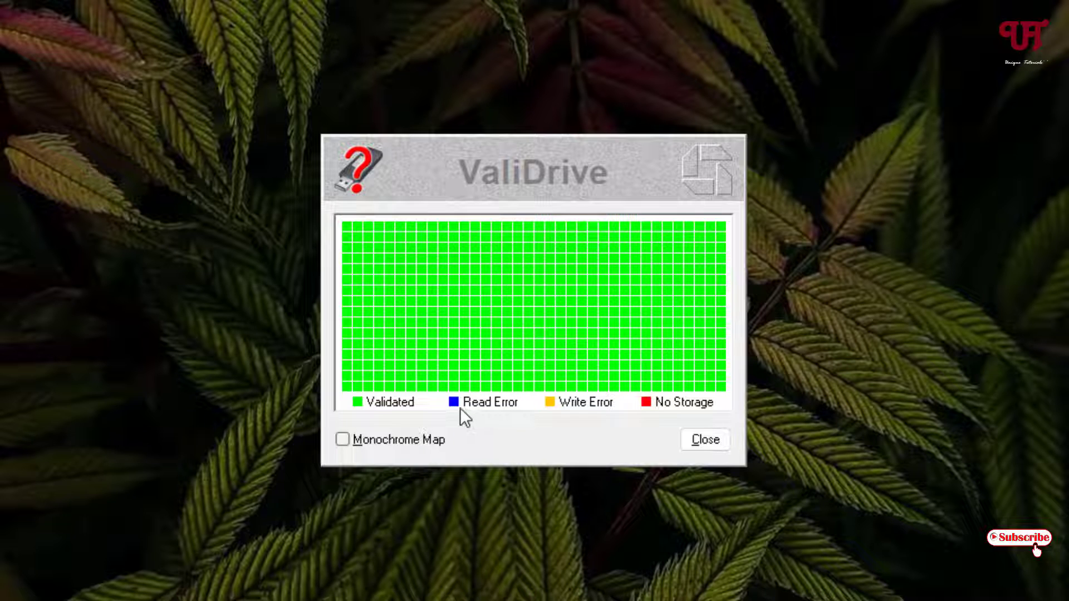
mouse_move(576, 424)
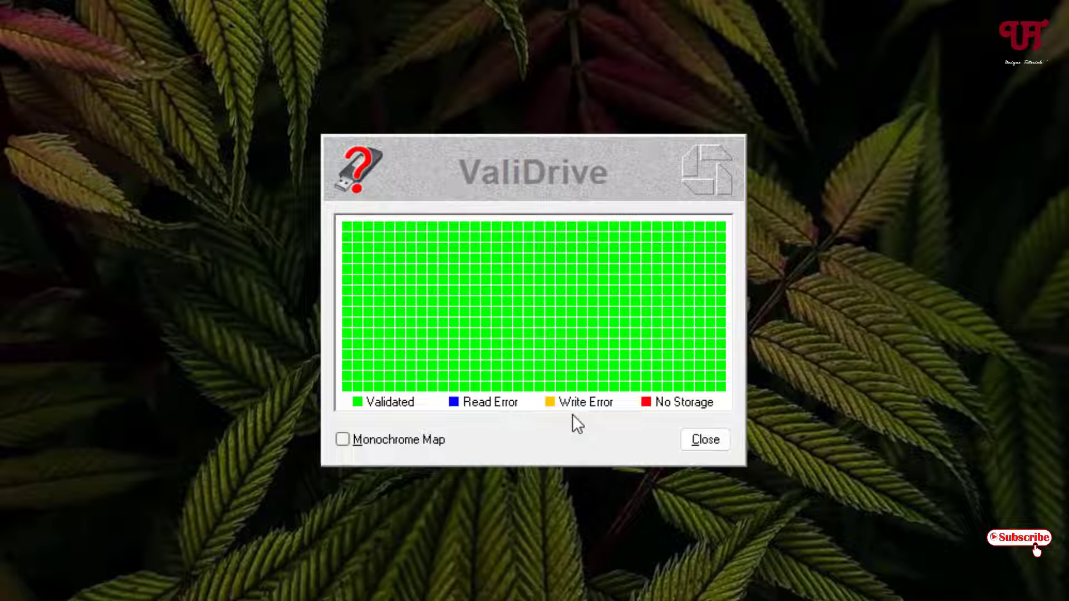
mouse_move(610, 314)
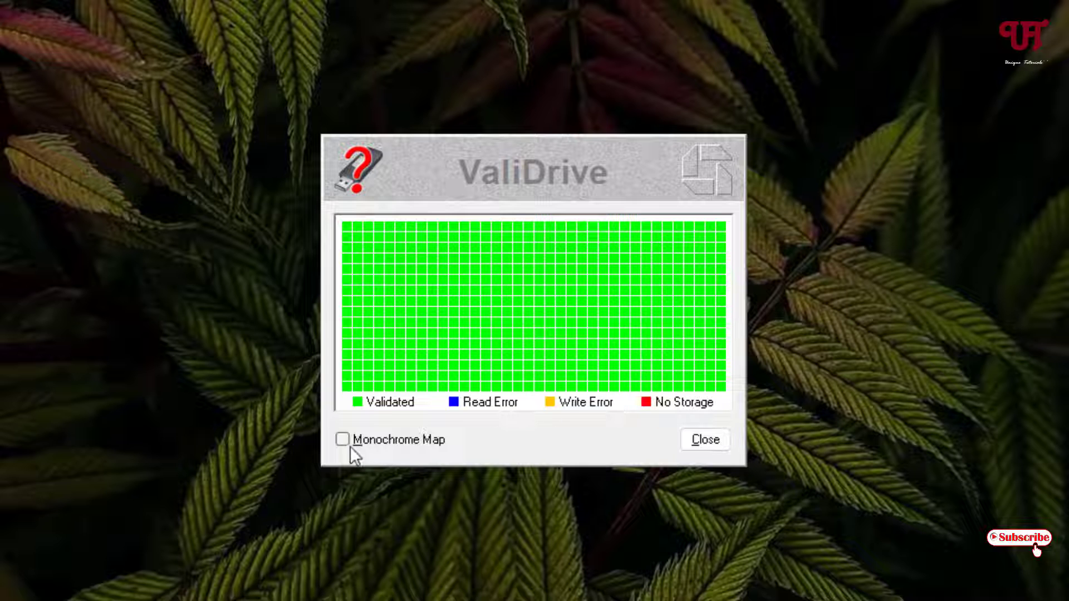
Show the validation map in monochrome, then return it to colour
left_click(341, 438)
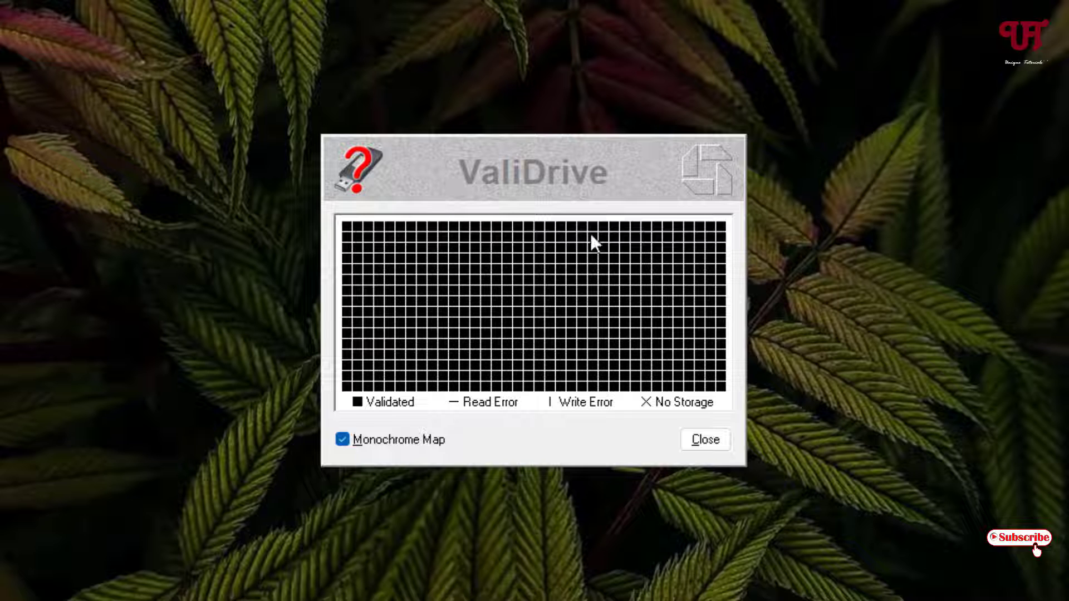
mouse_move(465, 421)
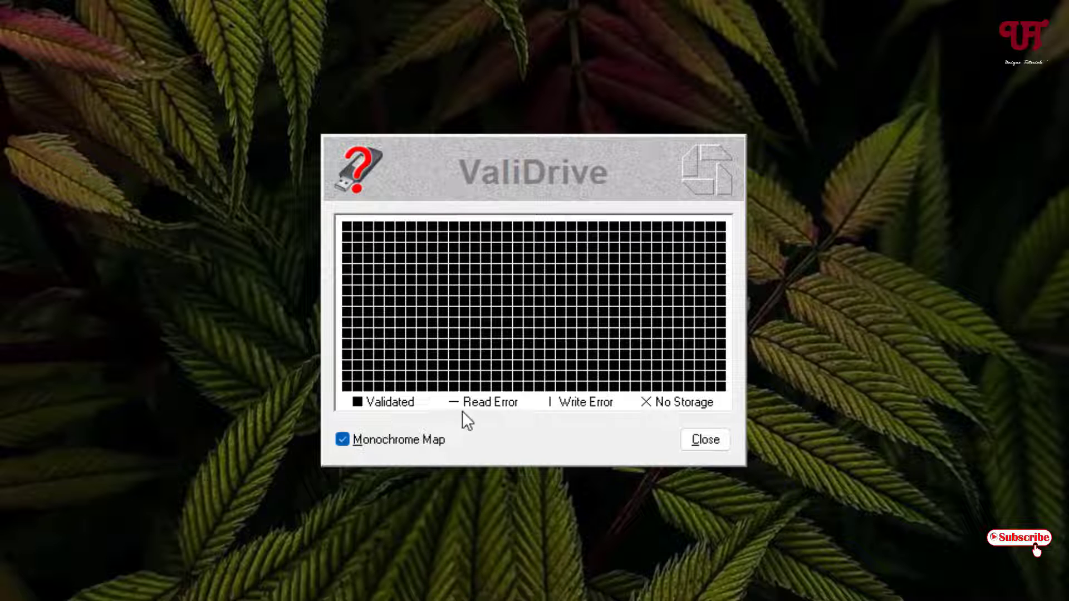
mouse_move(453, 416)
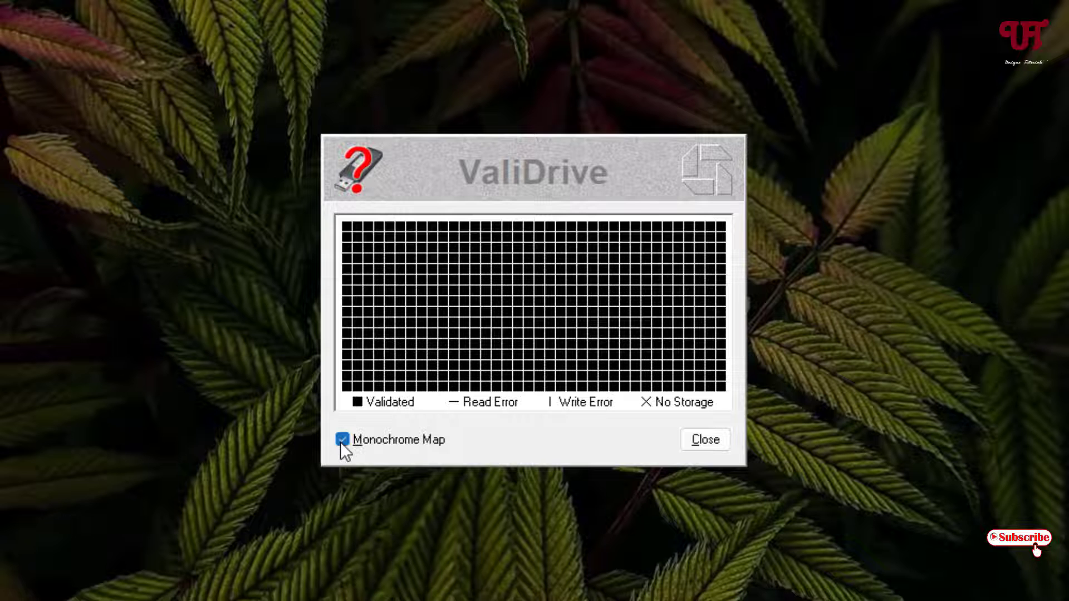
left_click(343, 439)
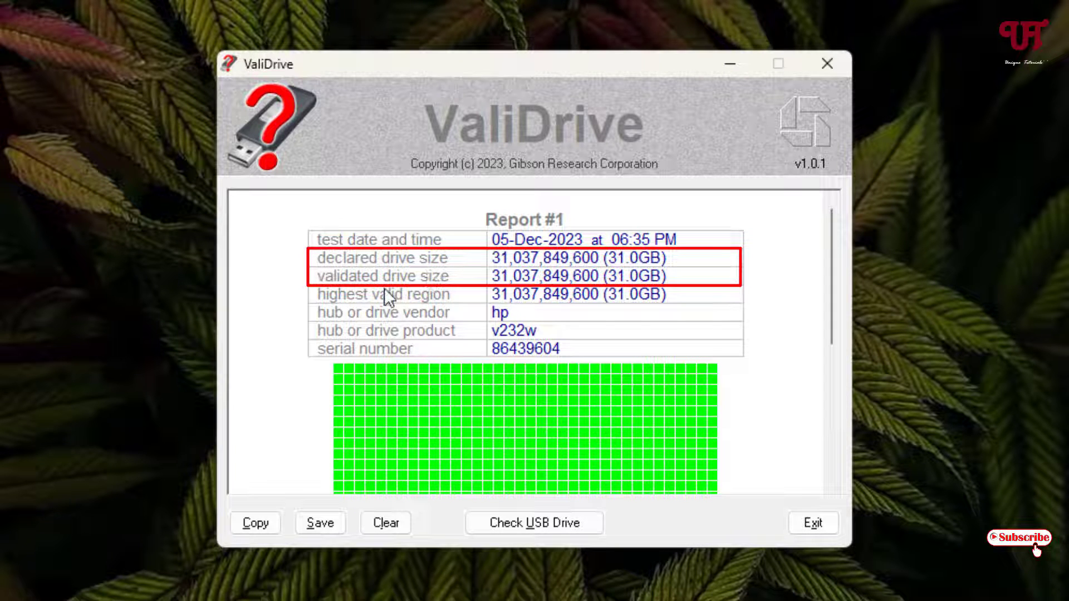
mouse_move(633, 276)
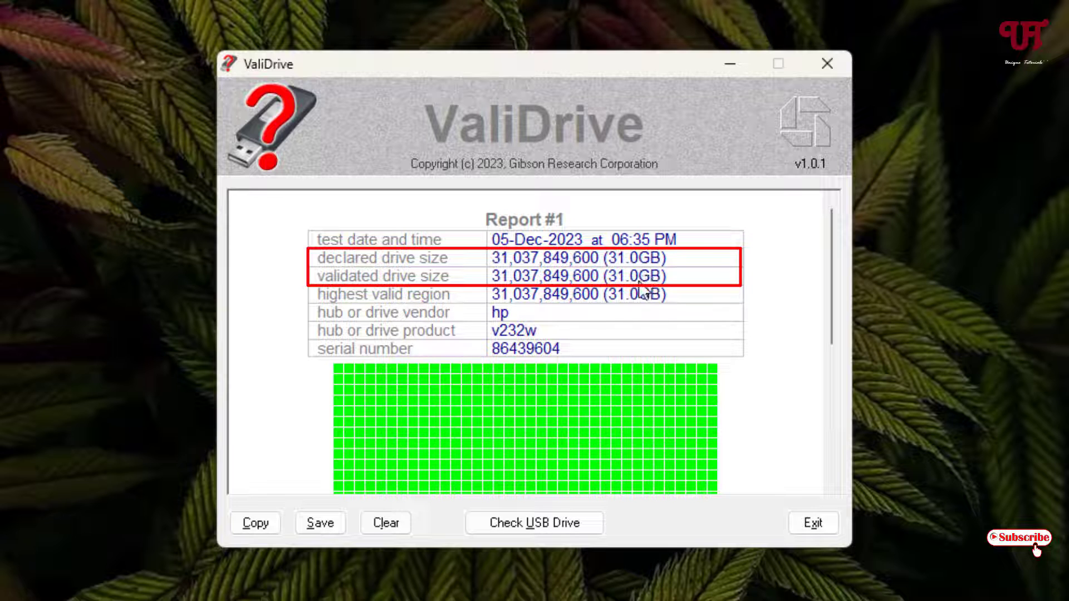
mouse_move(623, 293)
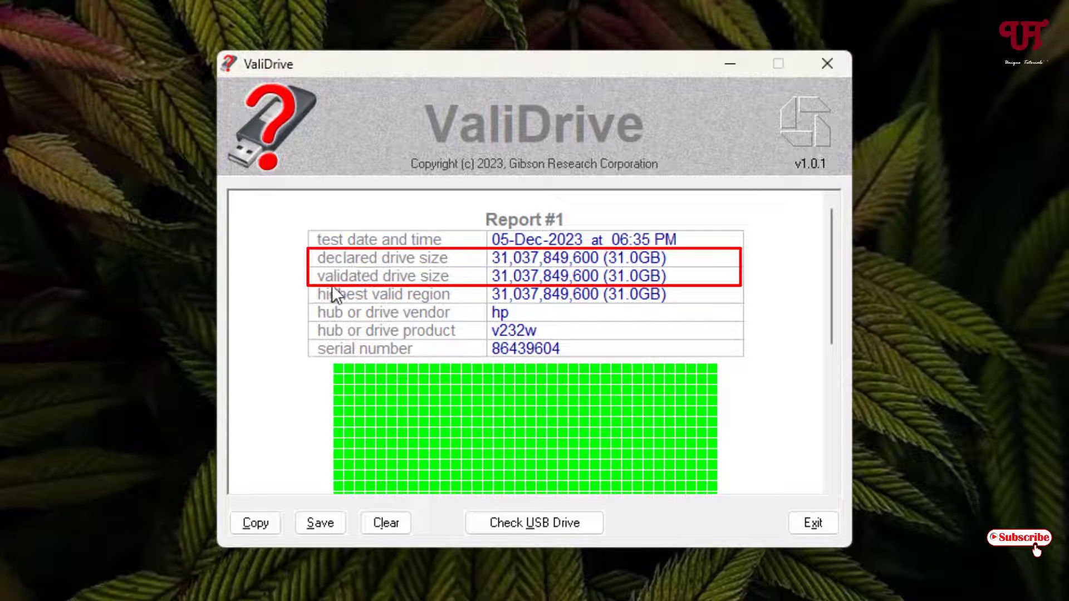
mouse_move(541, 308)
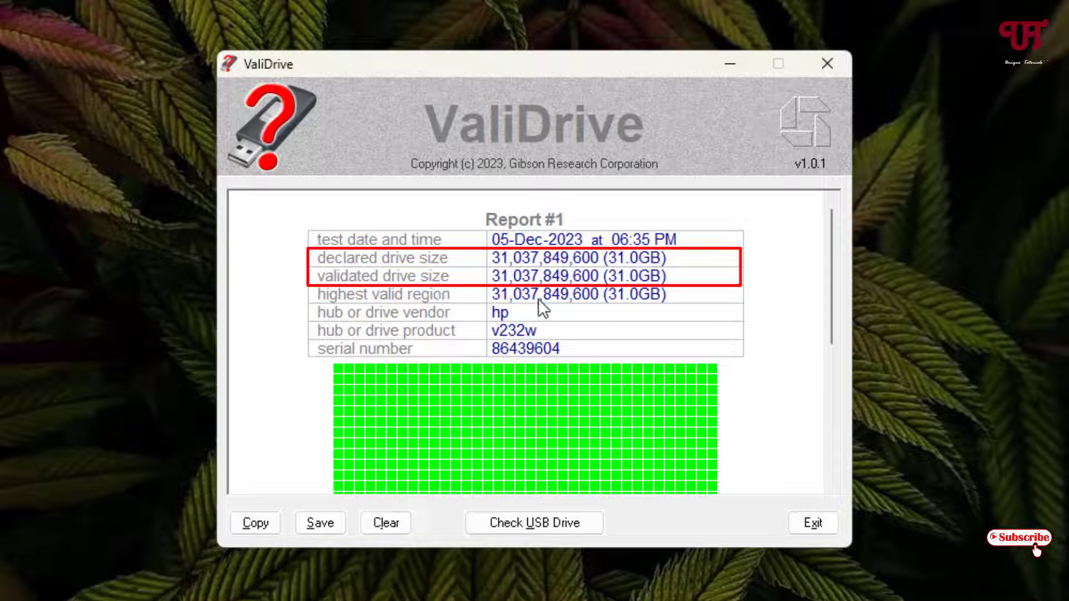
mouse_move(626, 302)
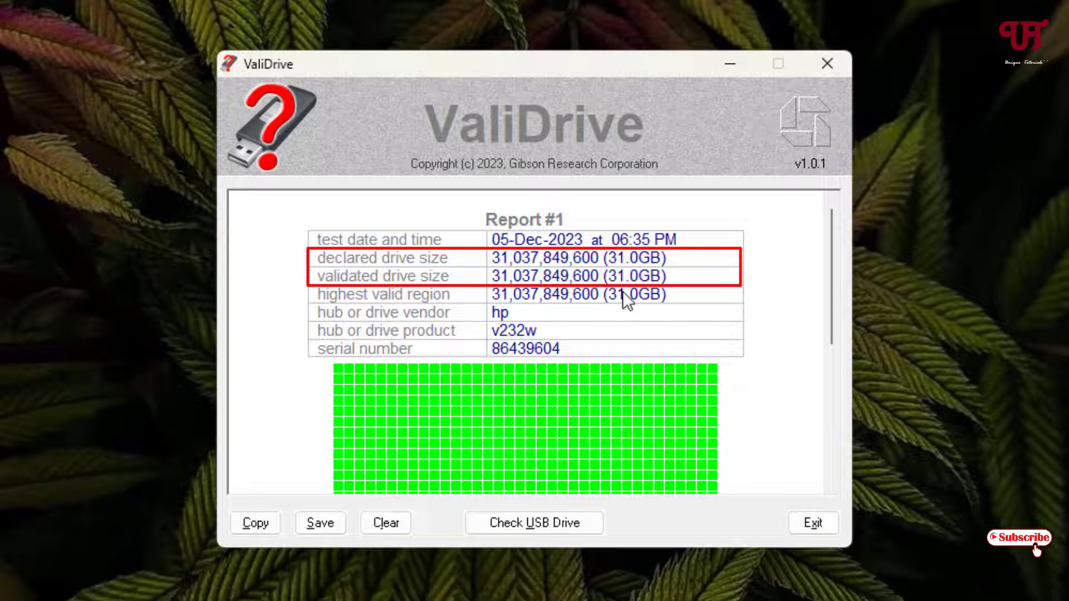